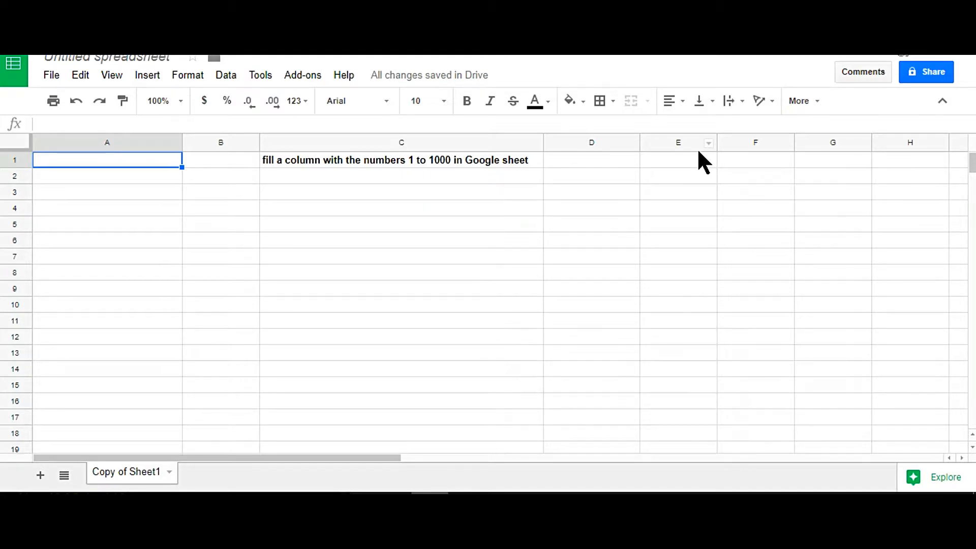
mouse_move(398, 173)
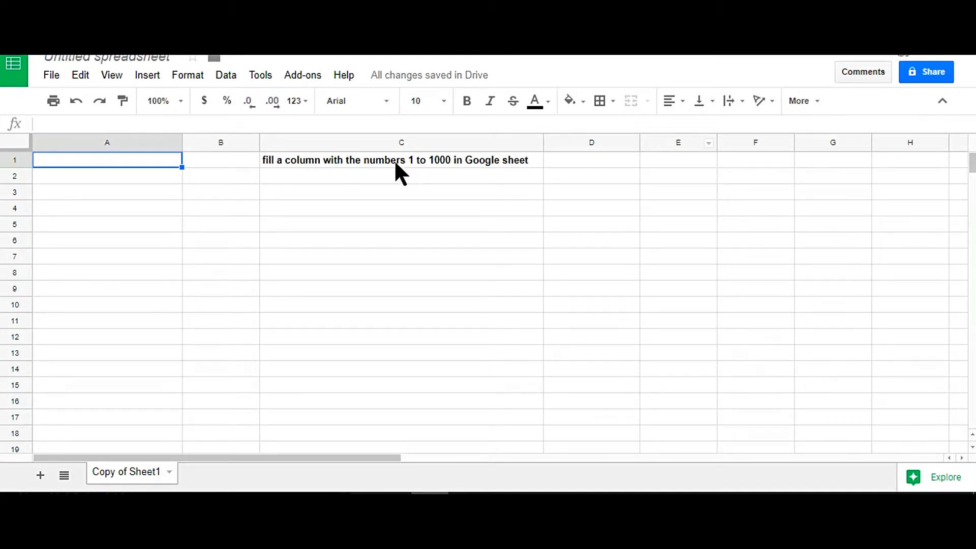
Check the title in C1, then select cell A1 to hold the formula
click(401, 160)
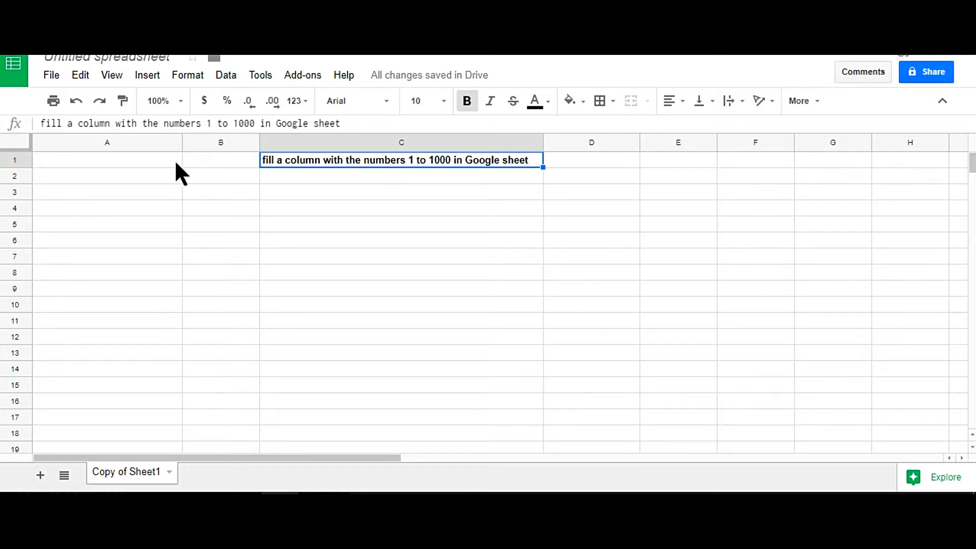
click(106, 161)
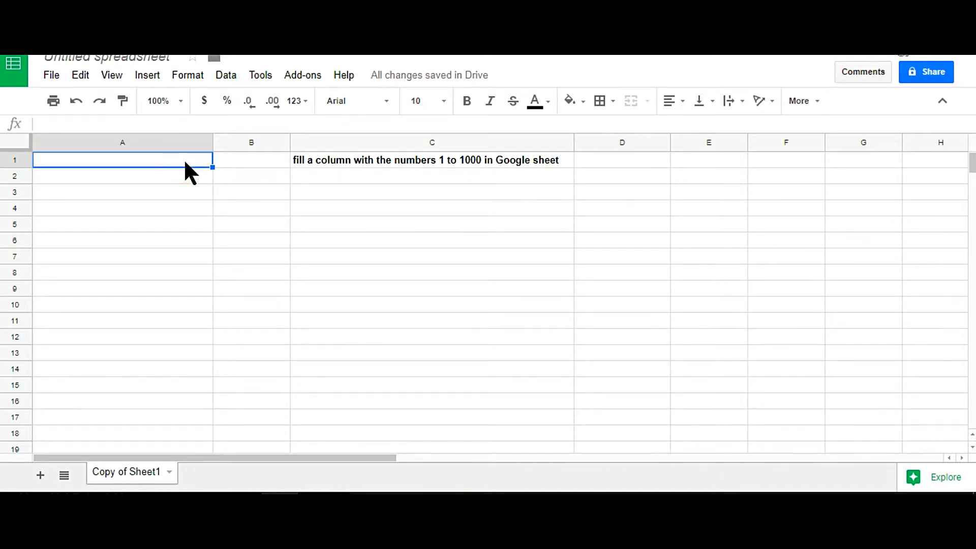
Enter =ARRAYFORMULA(ROW(YY1:YY1000)) in A1 so column A fills with 1, 2, 3…
text(=)
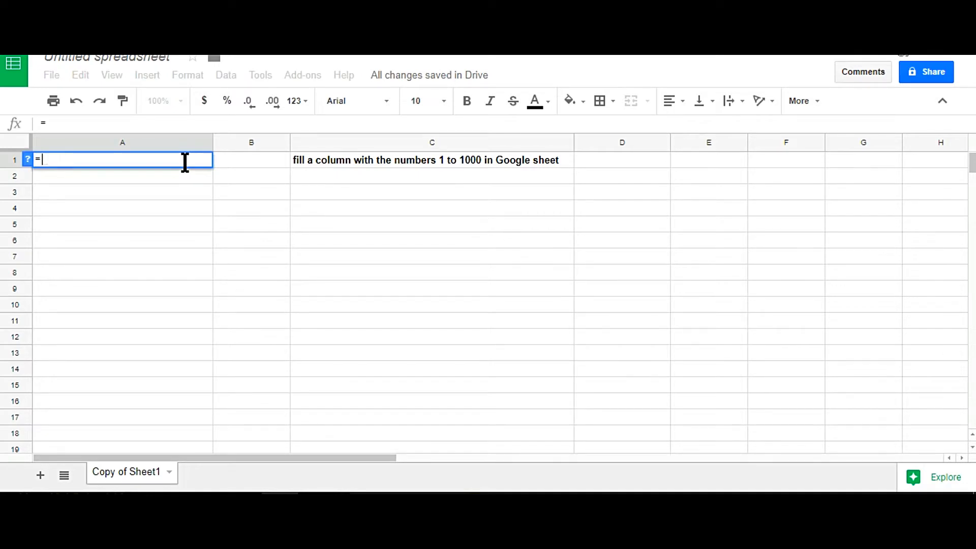
text(Arra)
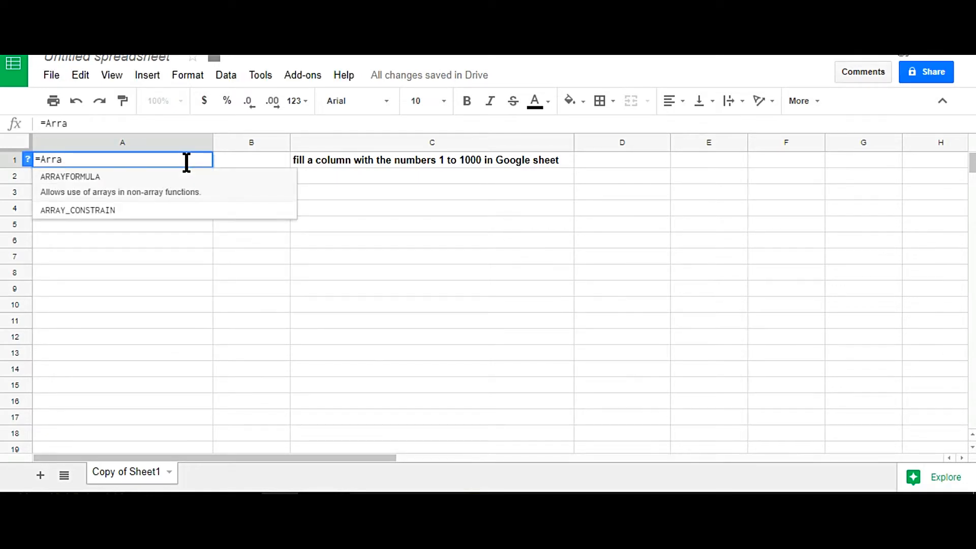
click(69, 176)
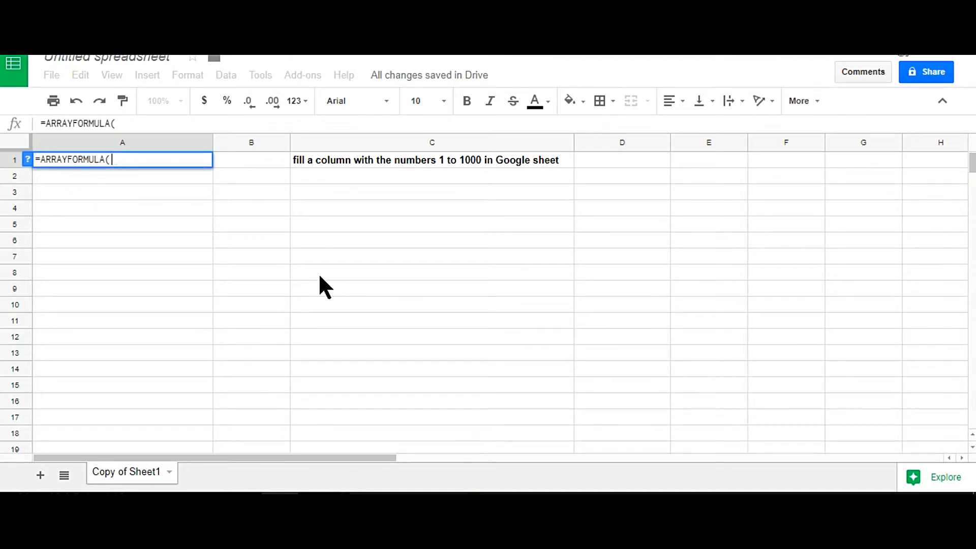
text(Row)
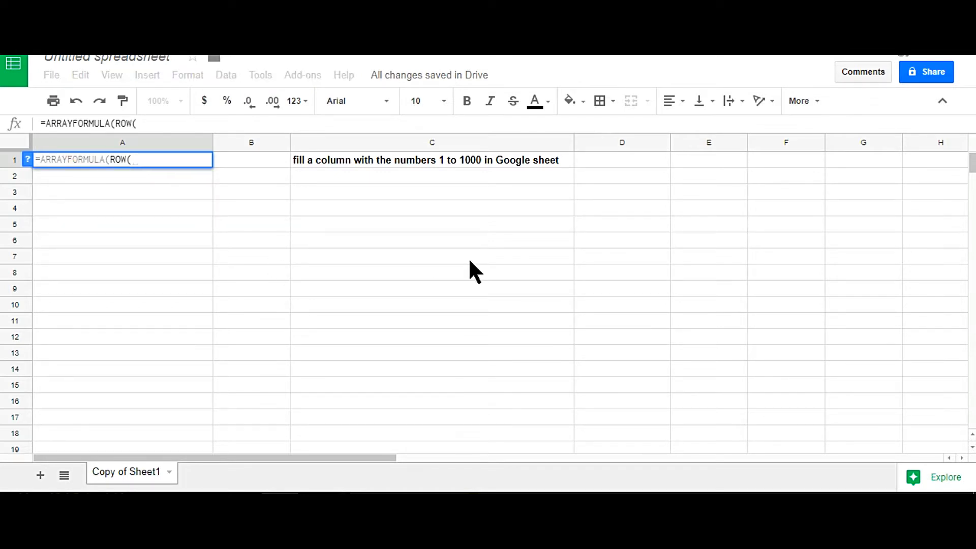
text(YY)
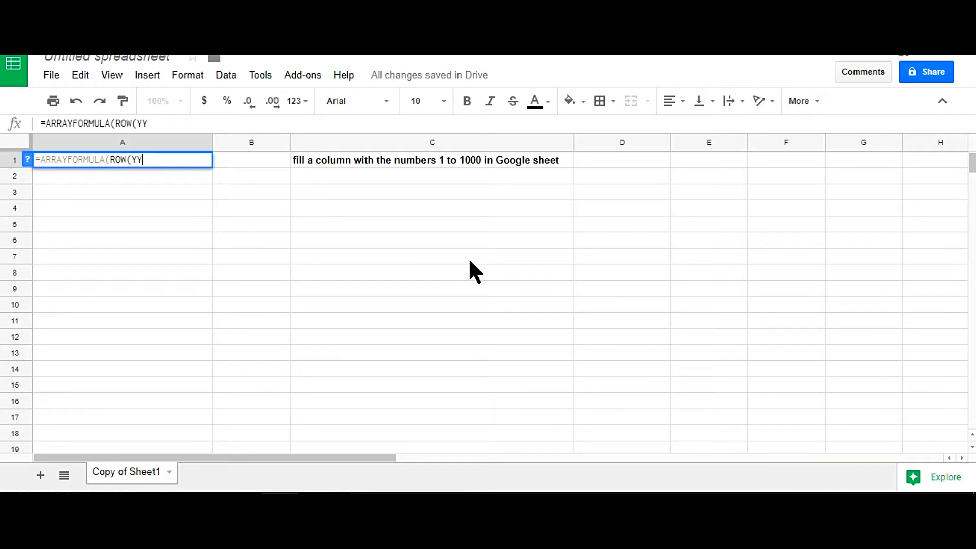
text(1 :)
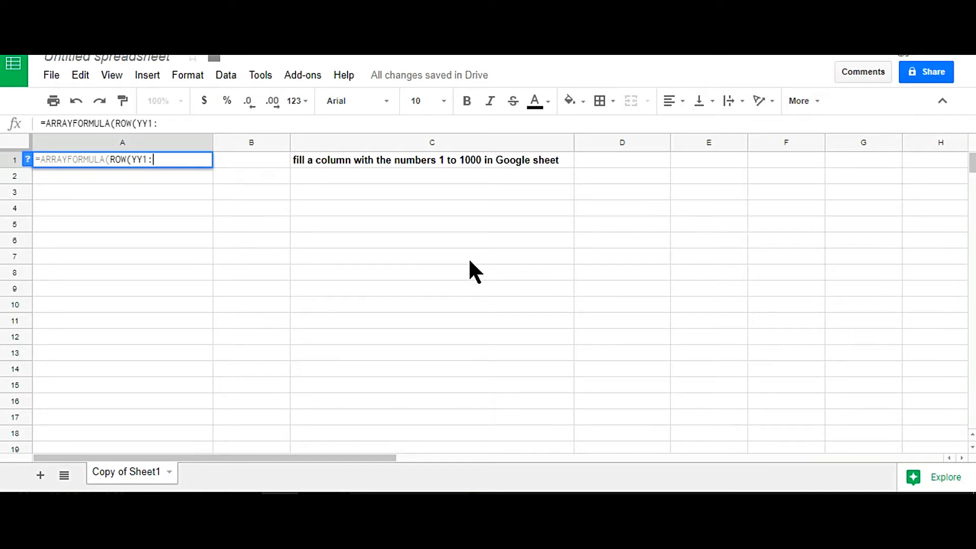
text(YY)
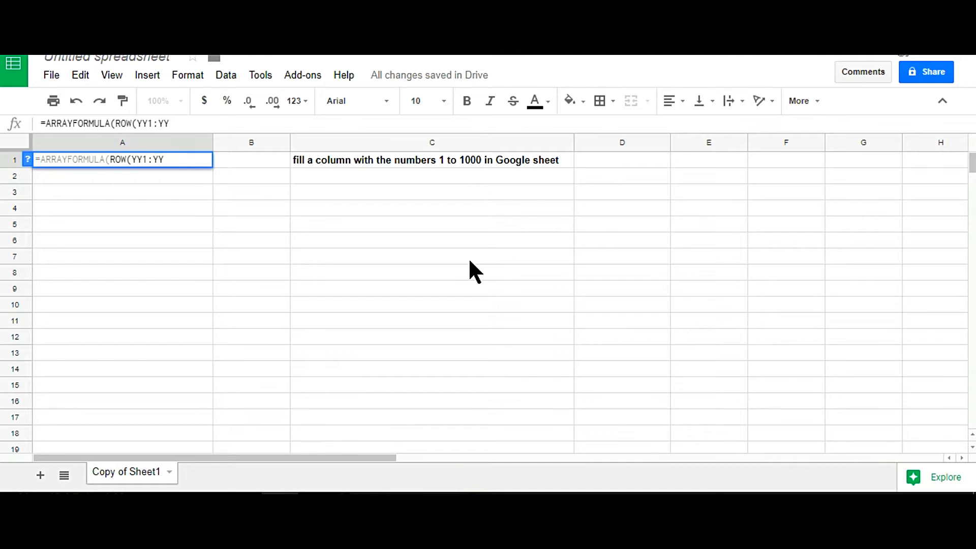
text(1000)
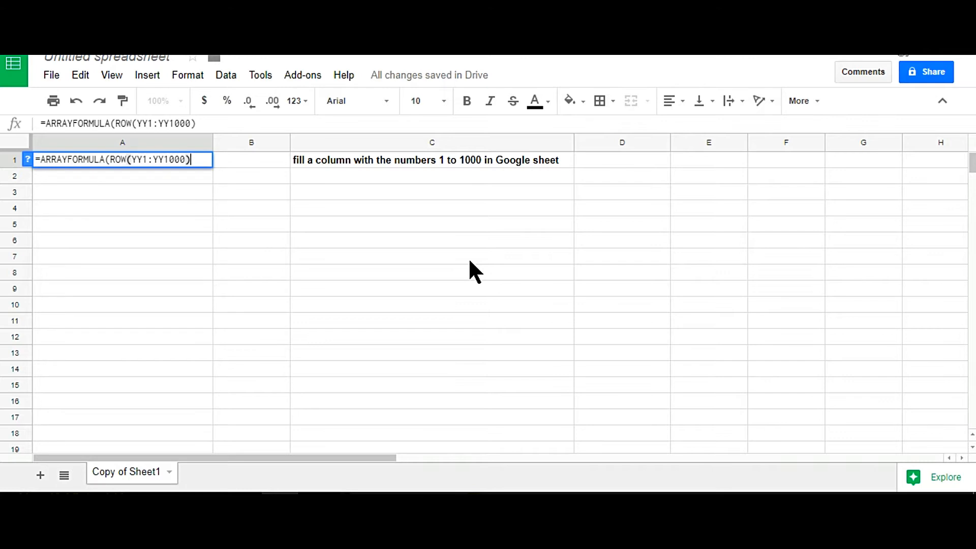
text())
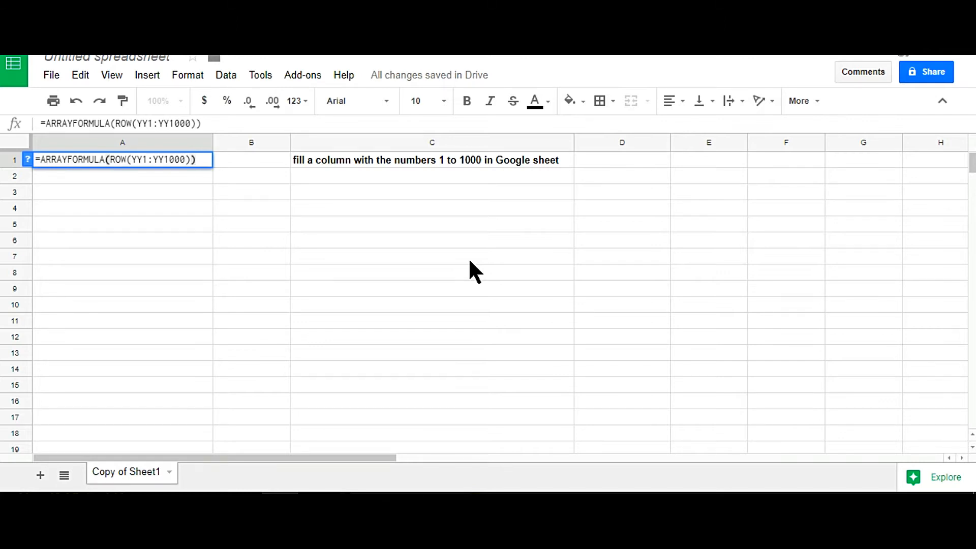
key(Enter)
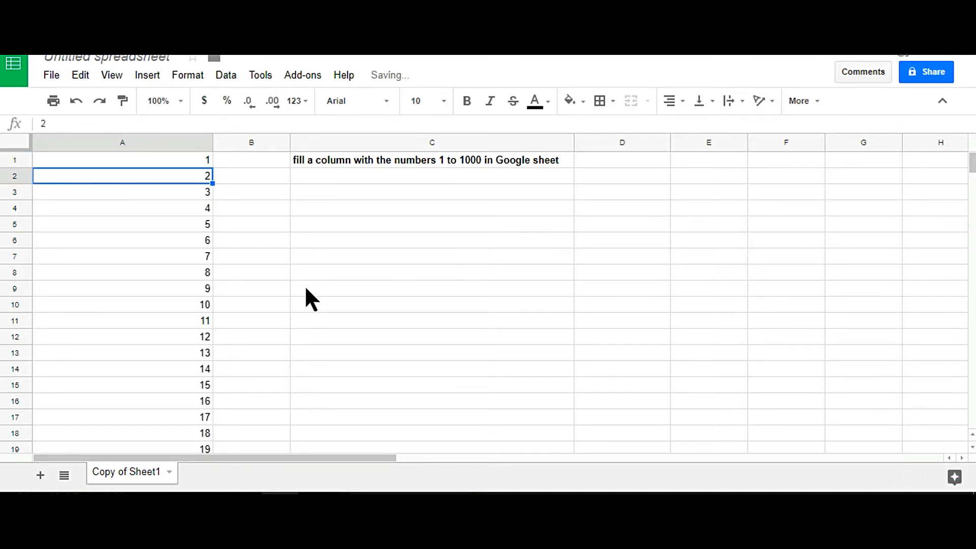
click(122, 160)
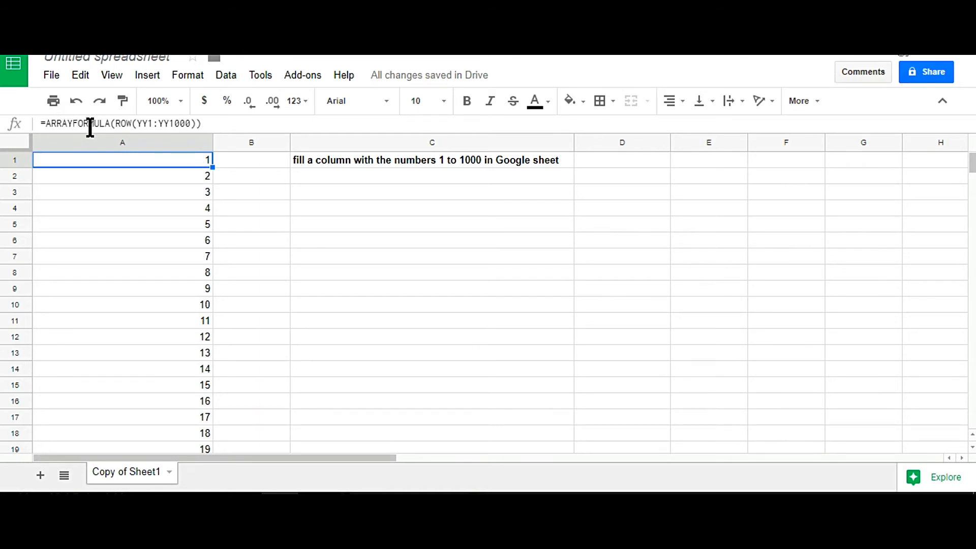
mouse_move(230, 168)
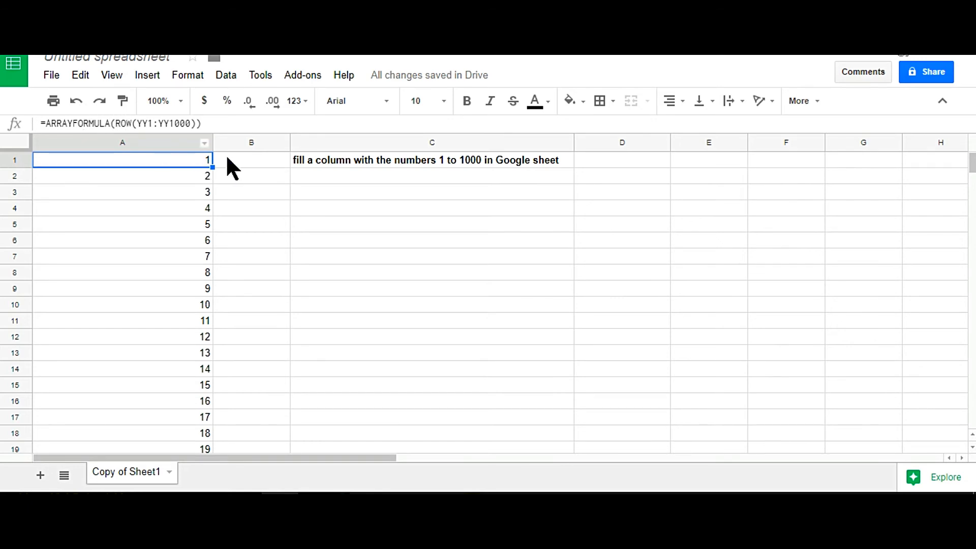